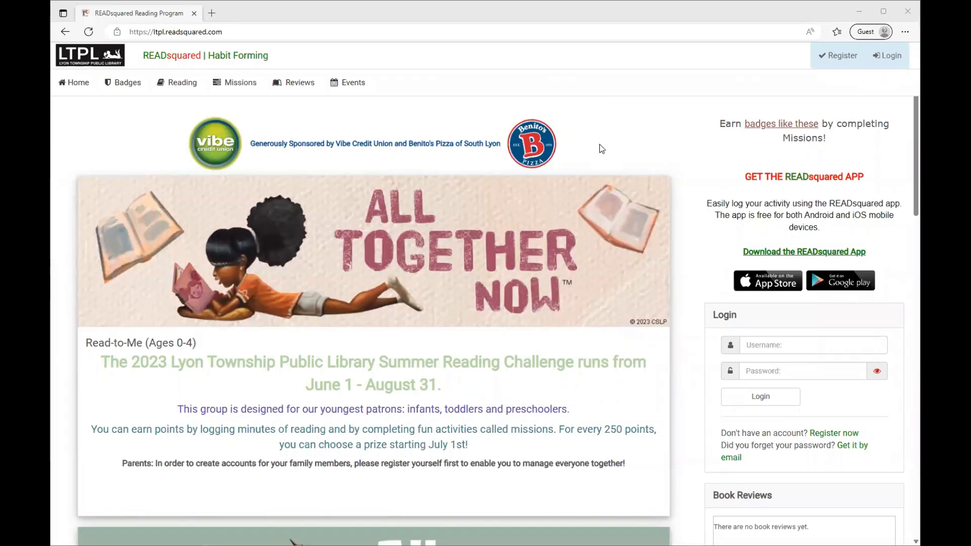
mouse_move(582, 199)
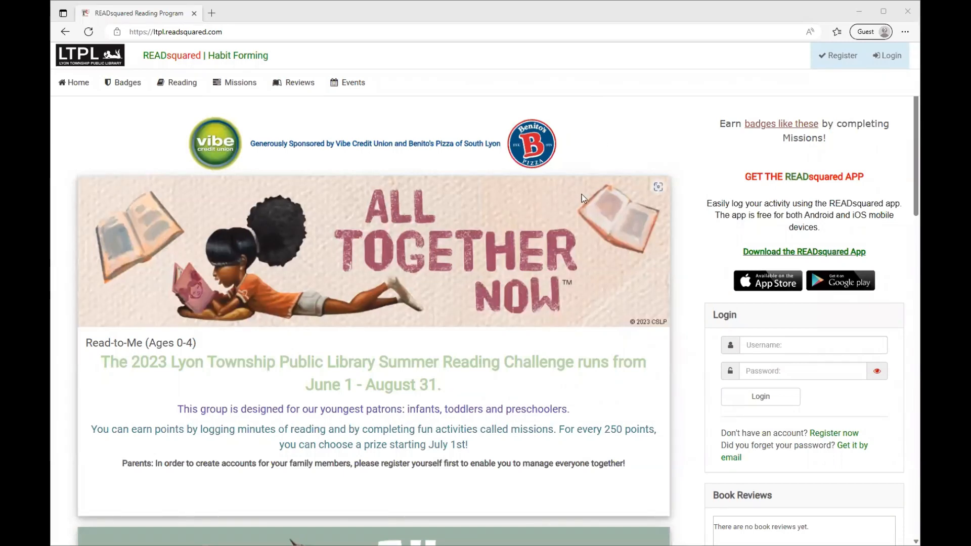
mouse_move(659, 256)
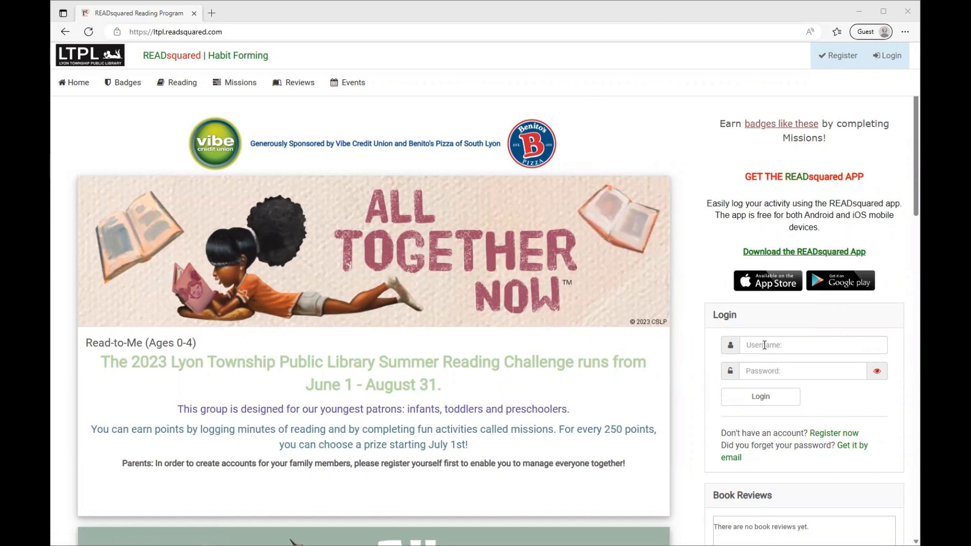
mouse_move(176, 82)
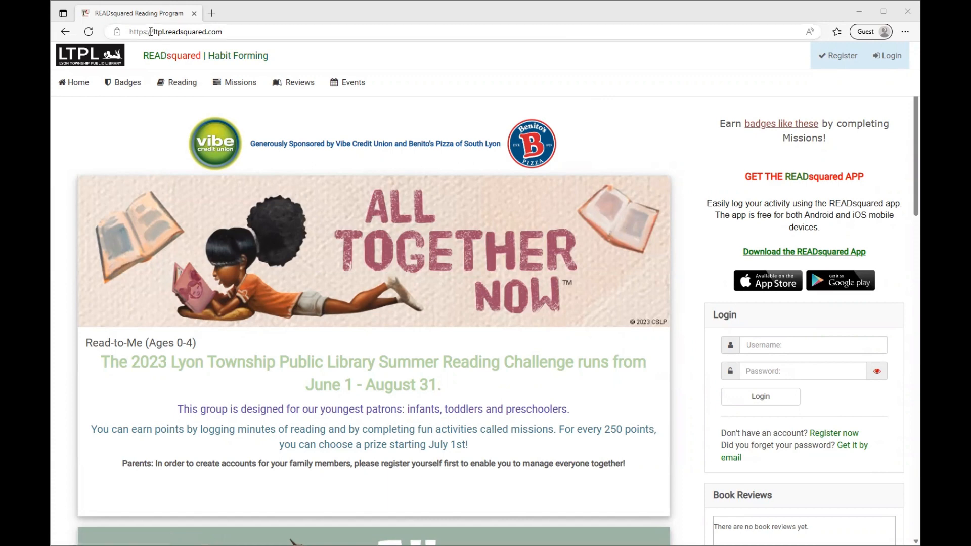
Step: Sign in to the library READsquared account with the saved username and password
click(180, 32)
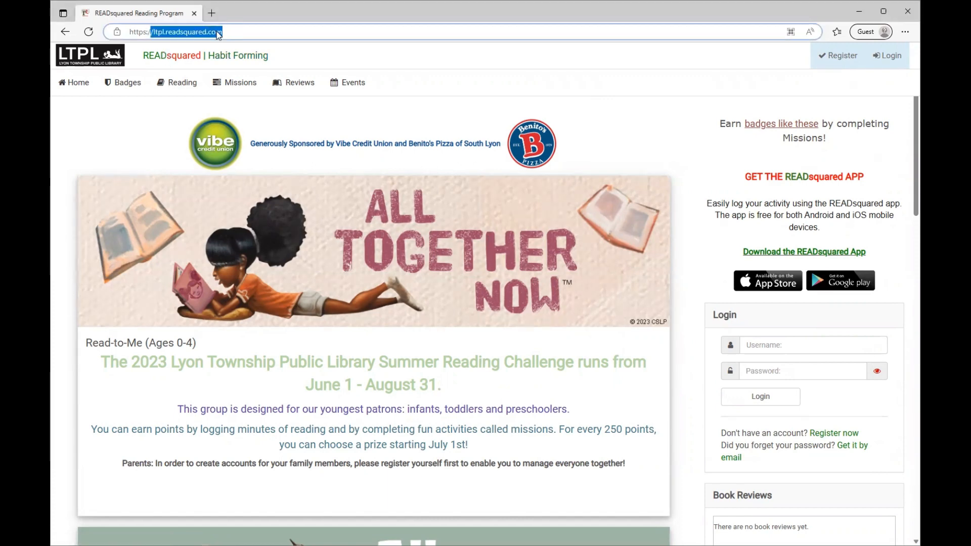
click(812, 345)
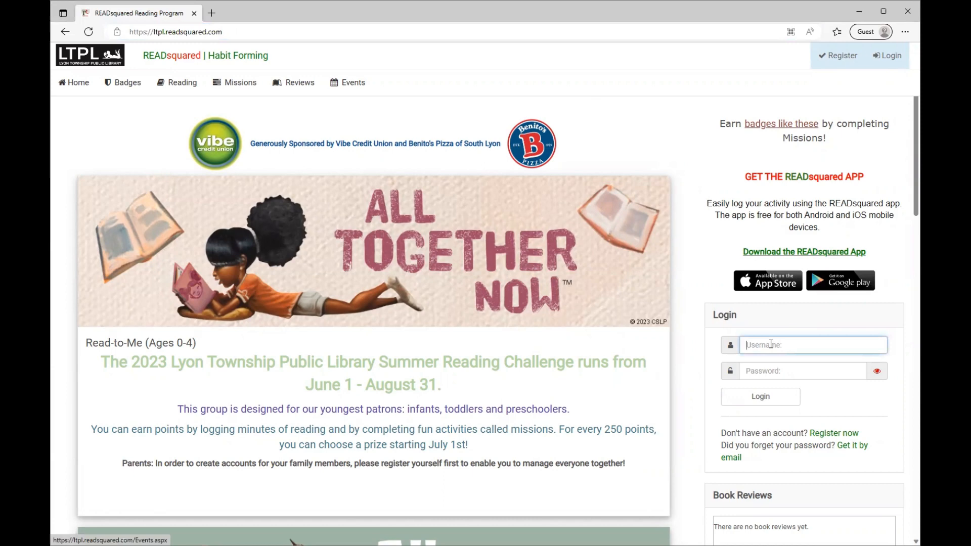
text(je)
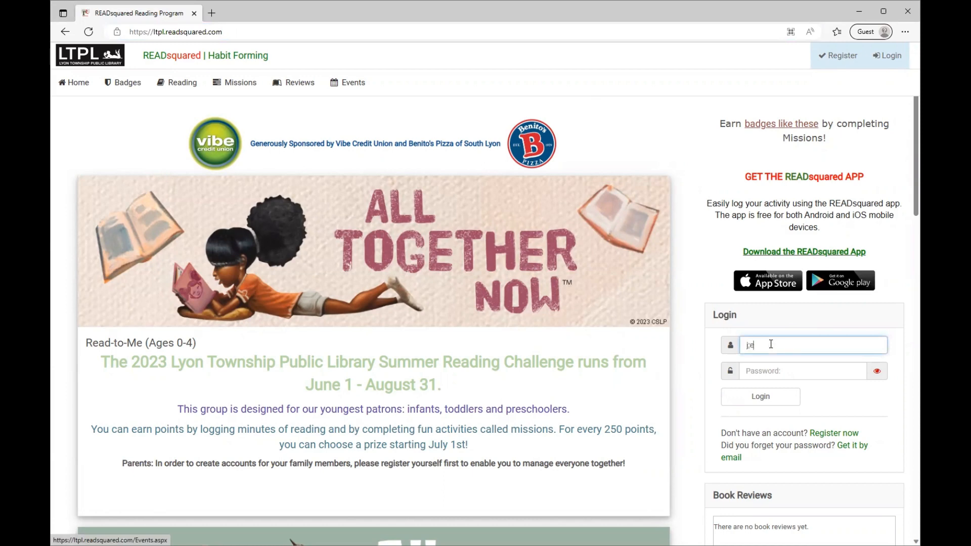
click(759, 397)
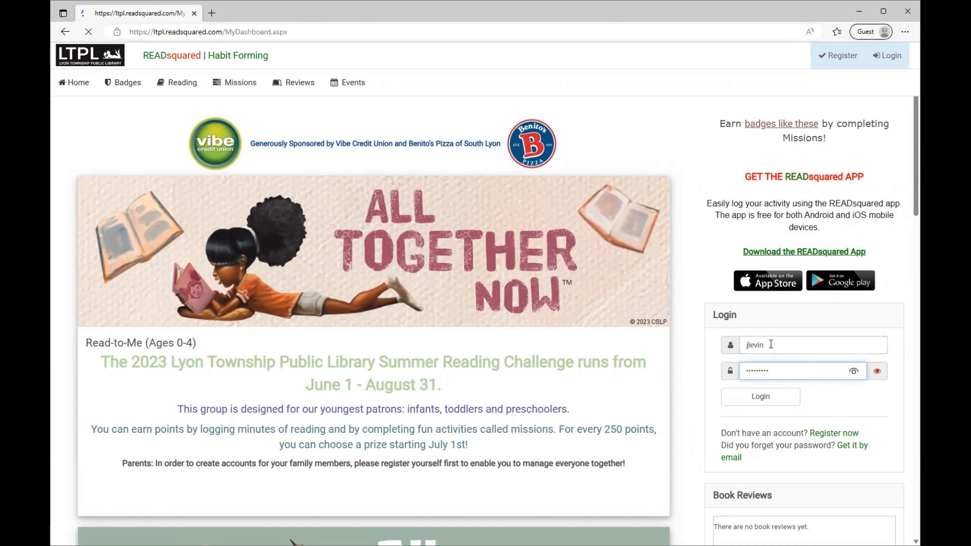
Step: Start a new reading log and enter 'The Birds' as the book title to get suggestions
click(759, 396)
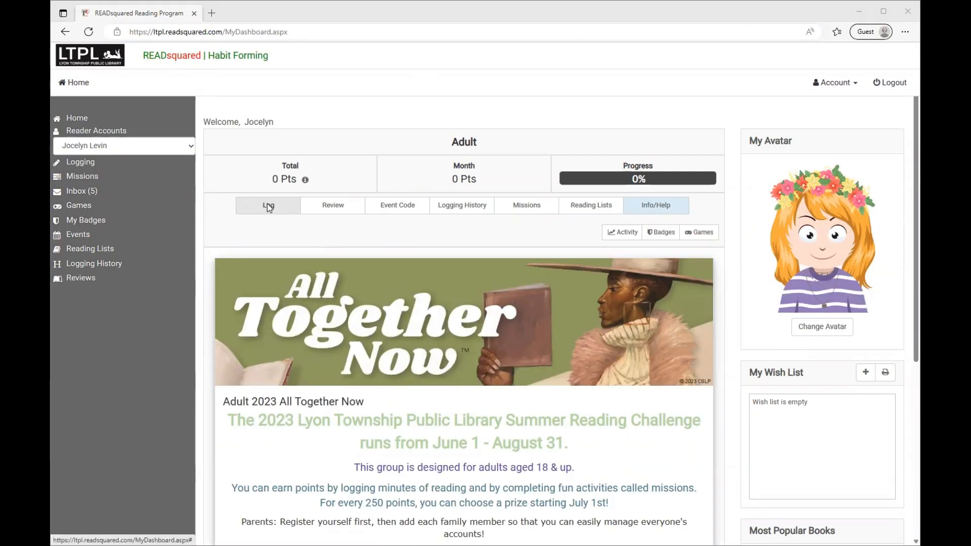
click(268, 205)
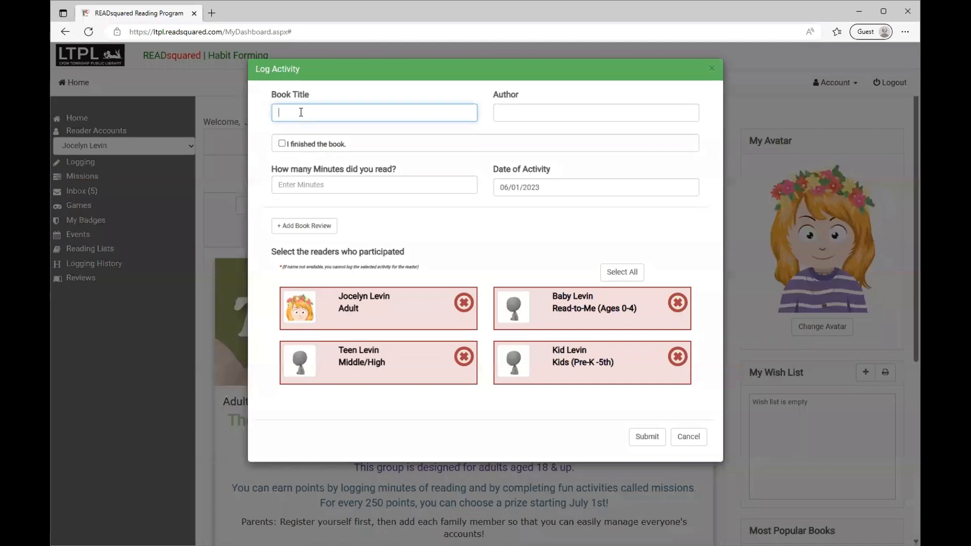
mouse_move(300, 112)
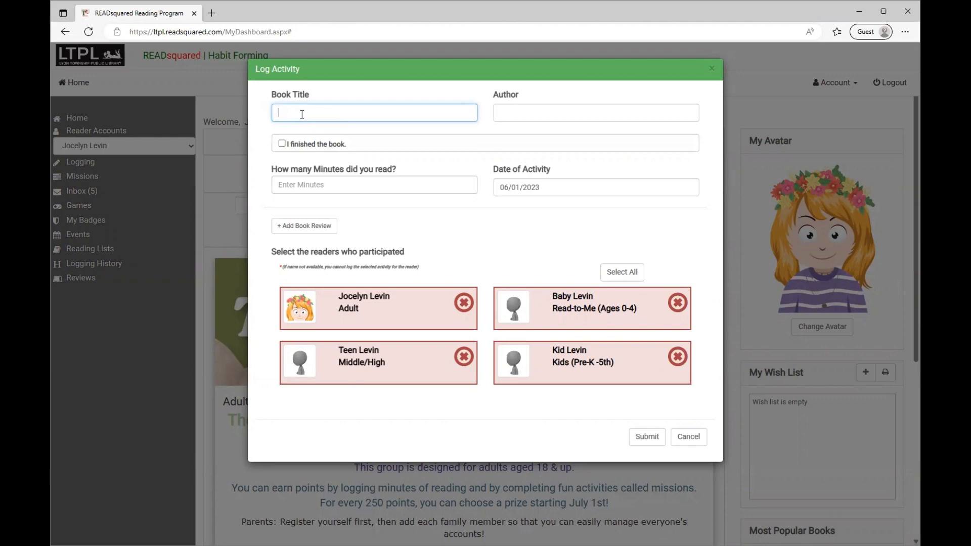
text(The Birds)
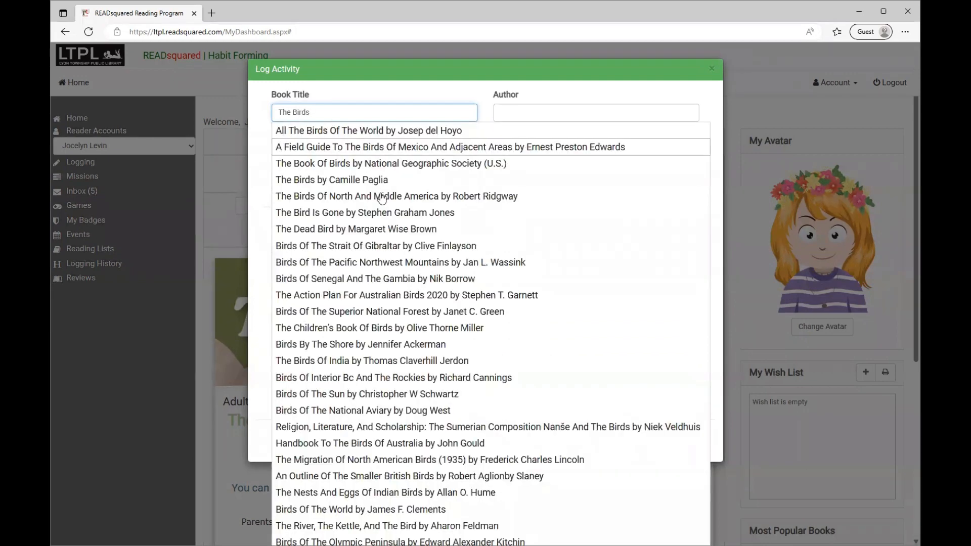
mouse_move(380, 228)
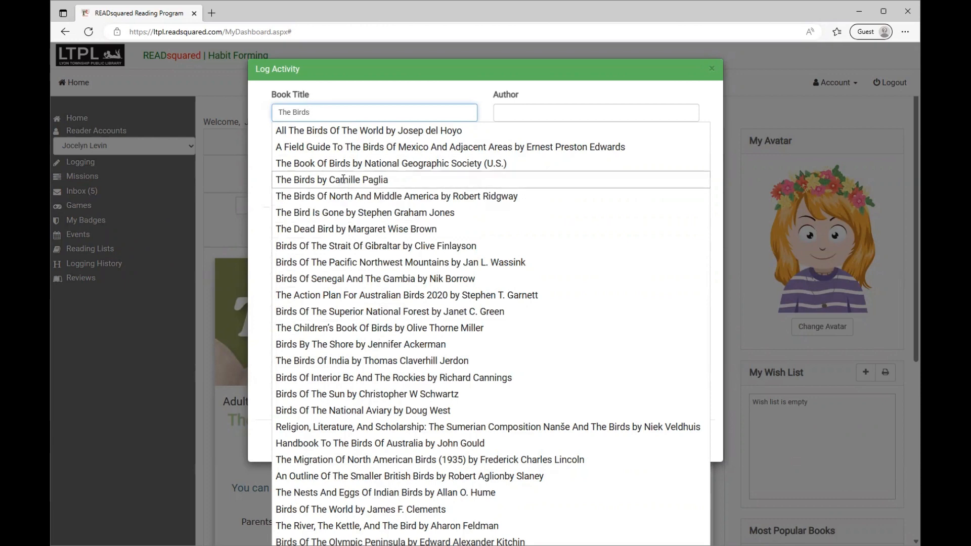
Step: Choose The Birds by Camille Paglia, enter 30 minutes read and keep the date 06/01/2023
click(331, 180)
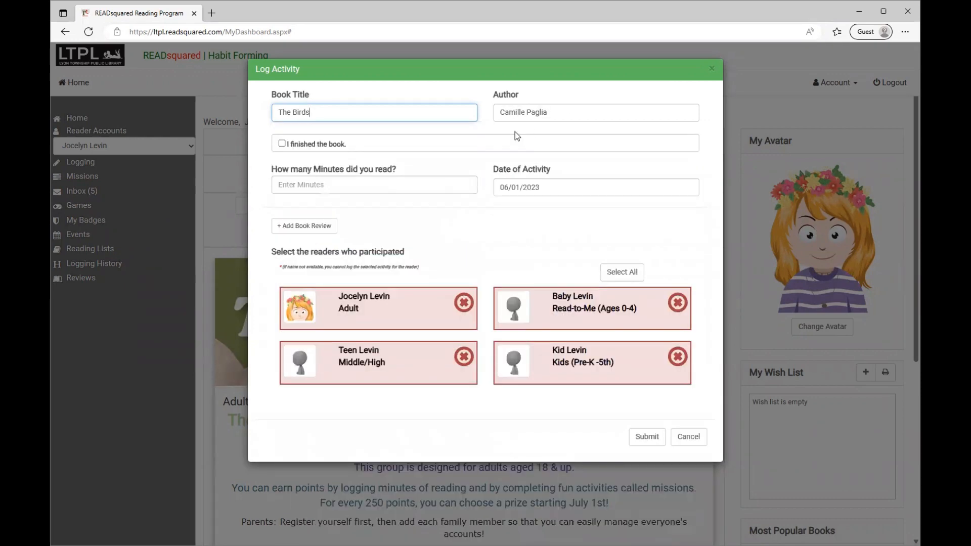
click(282, 143)
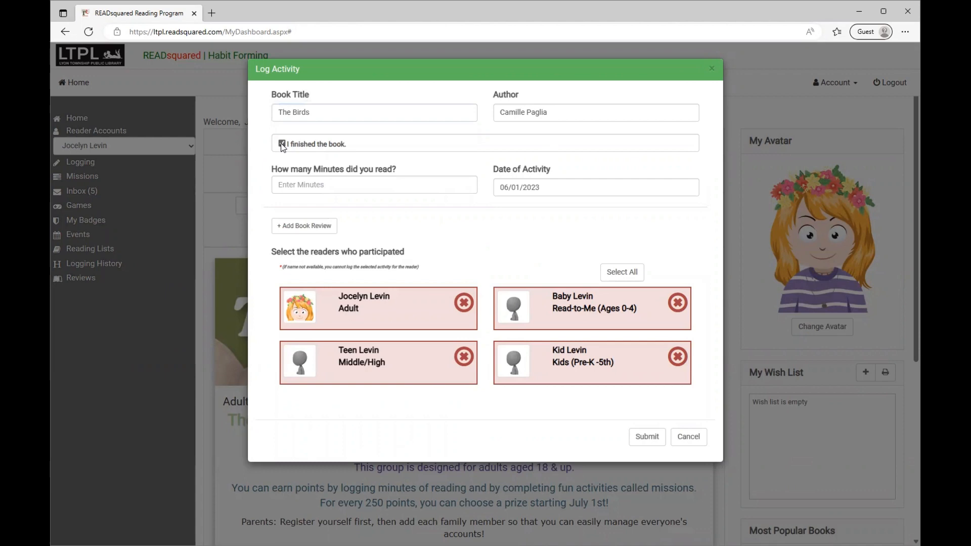
click(282, 144)
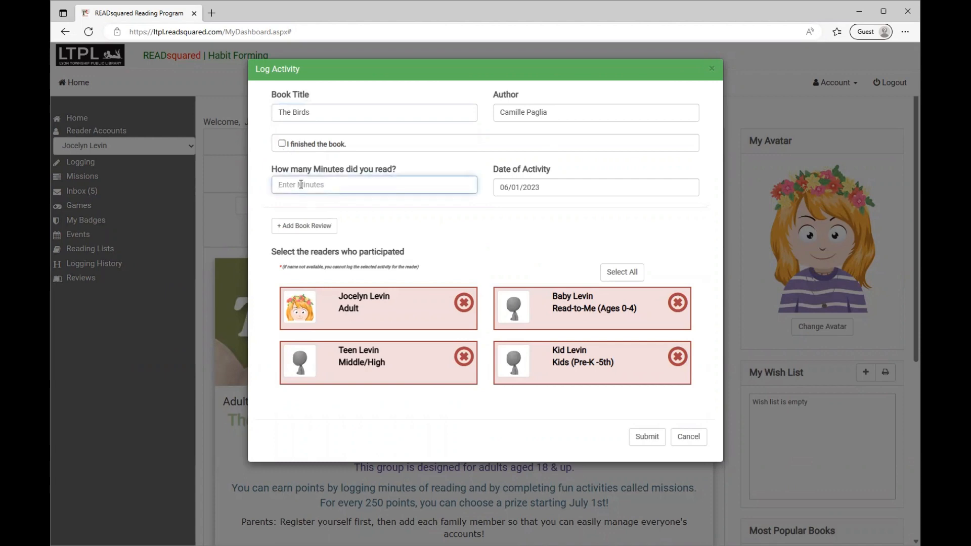
text(30)
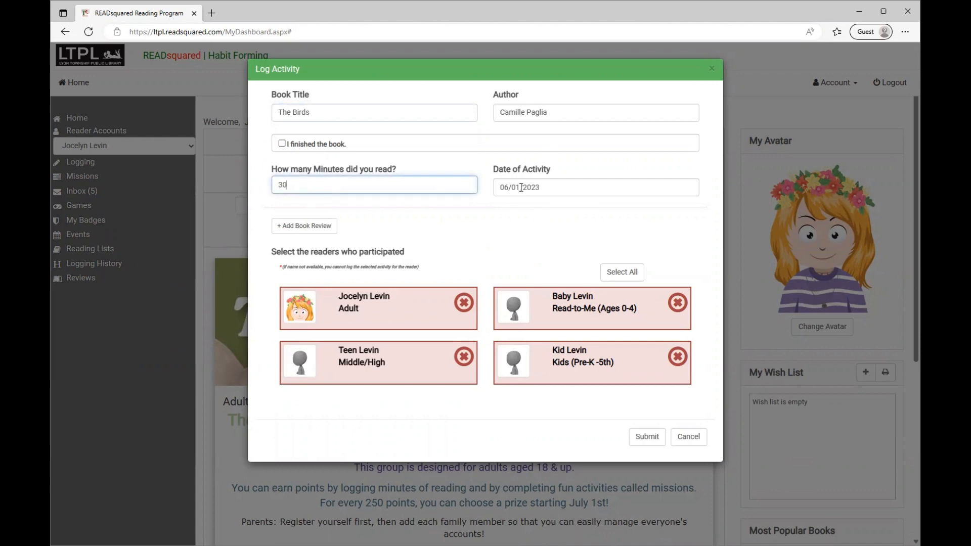
click(594, 187)
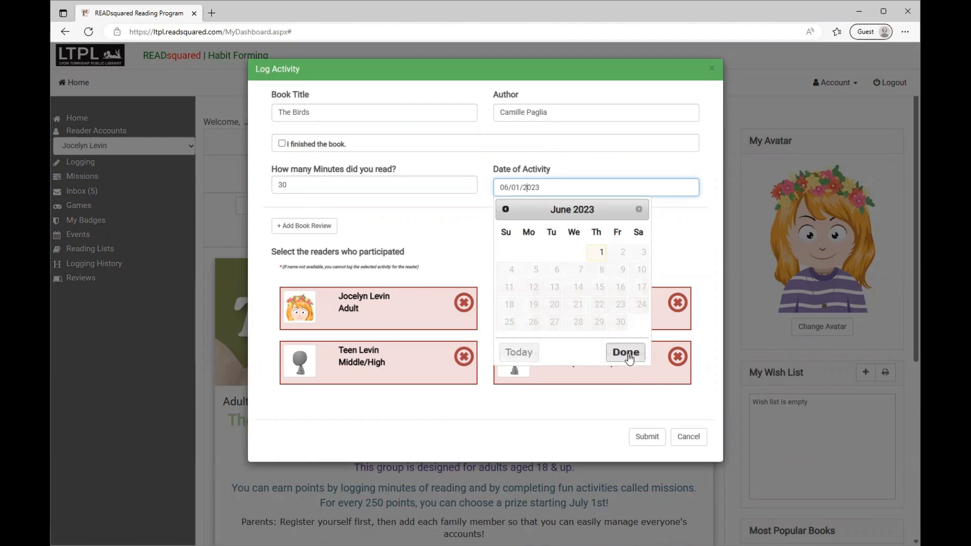
click(624, 352)
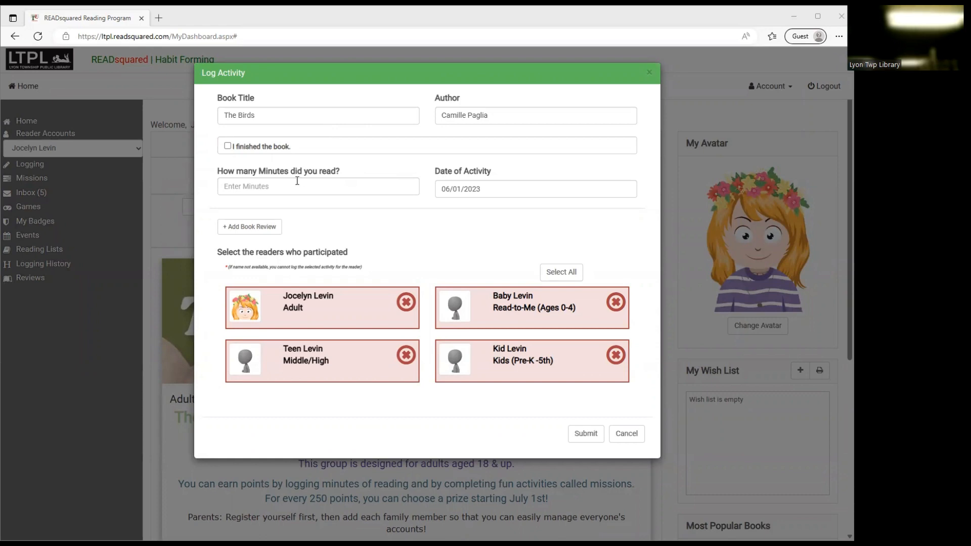
click(317, 186)
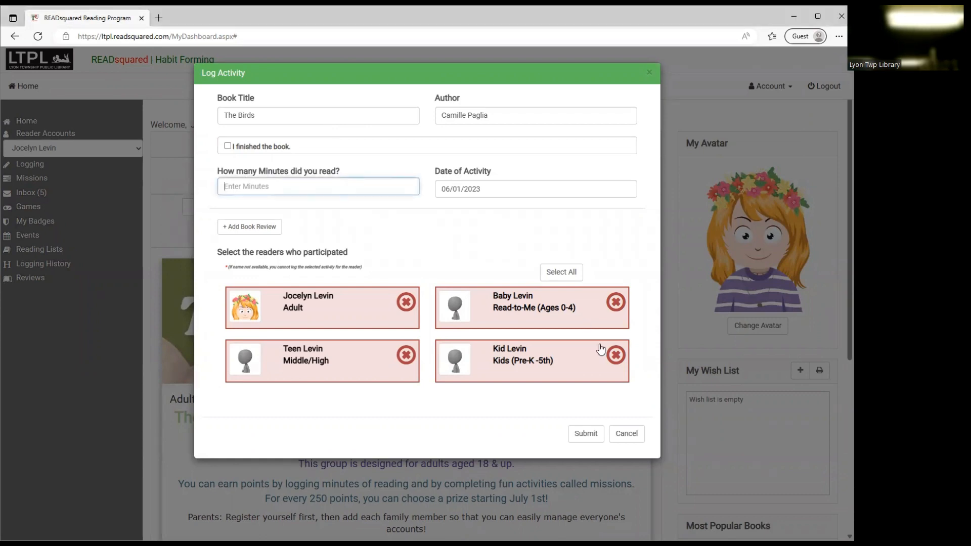
click(249, 226)
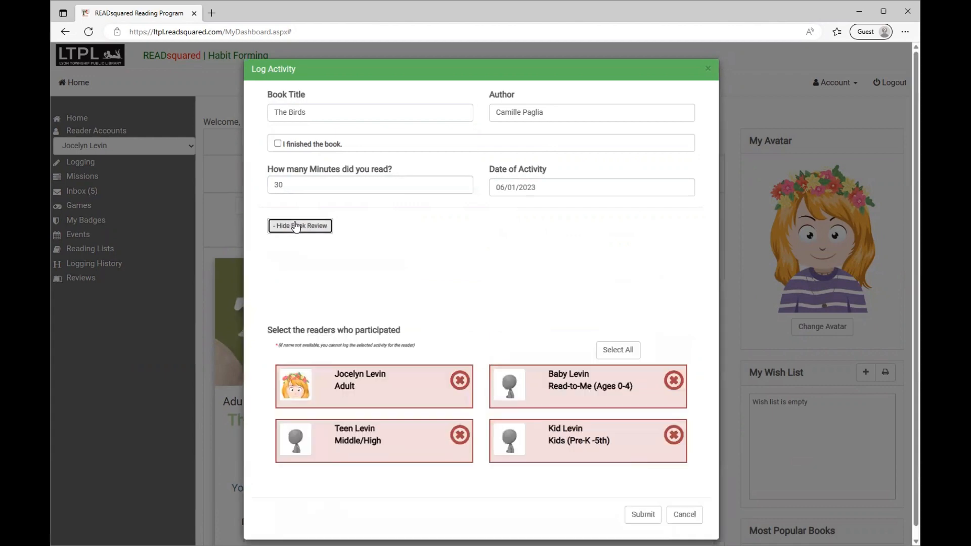
click(299, 225)
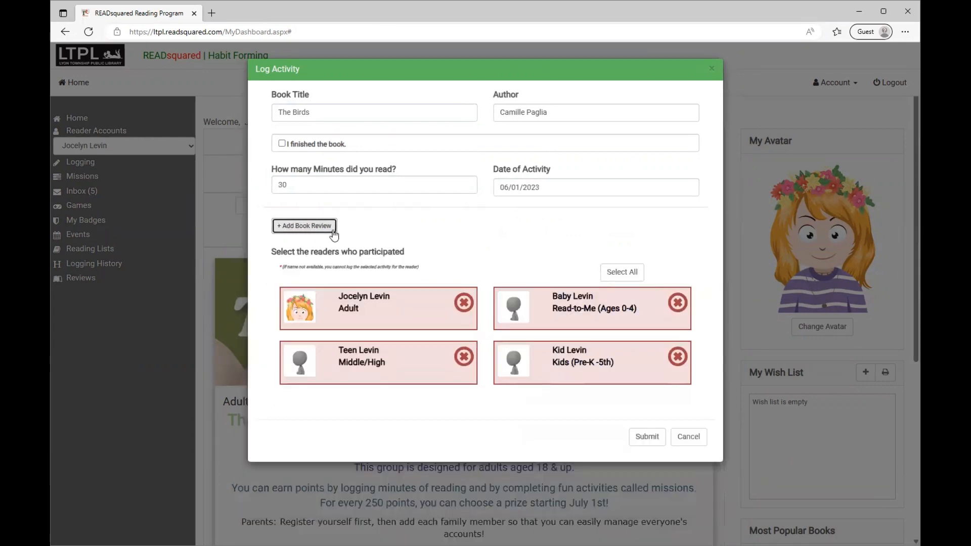
mouse_move(479, 305)
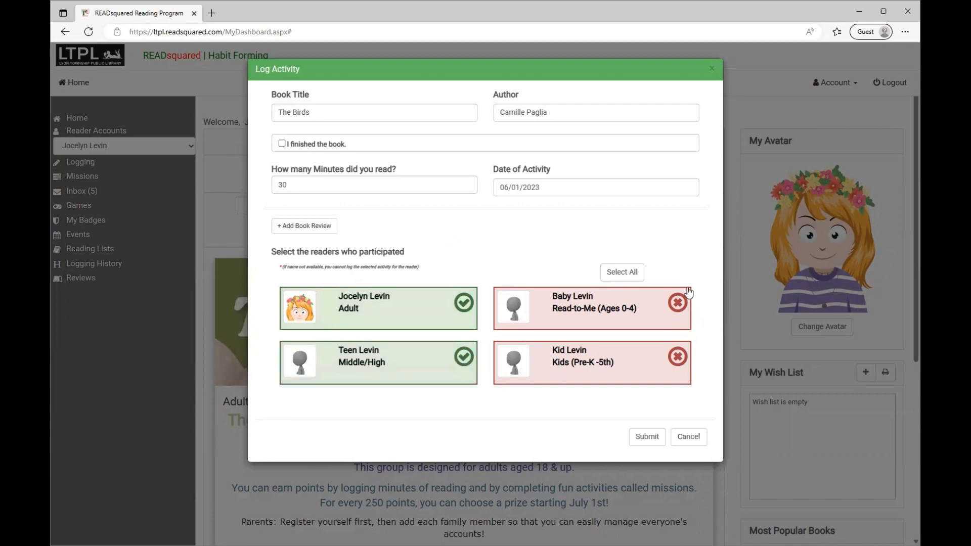
click(621, 272)
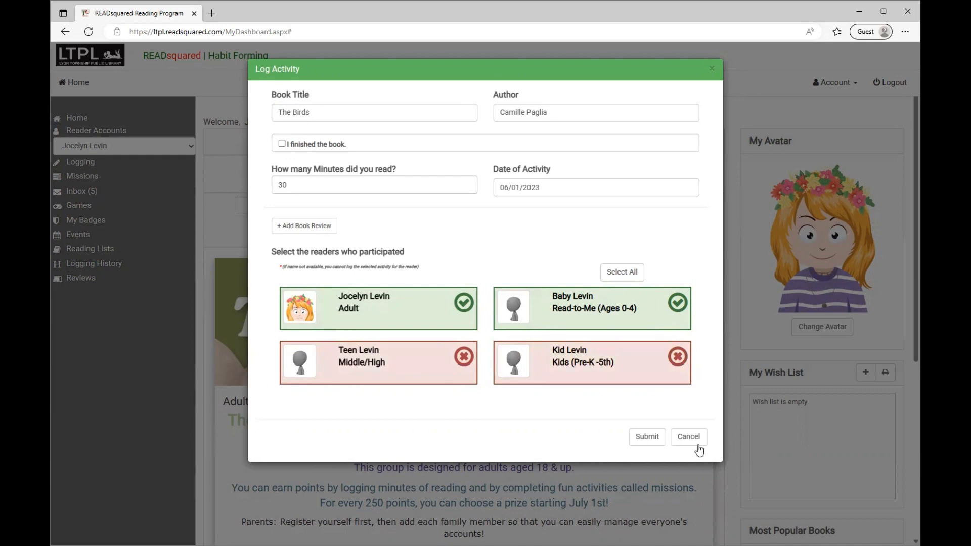
click(646, 437)
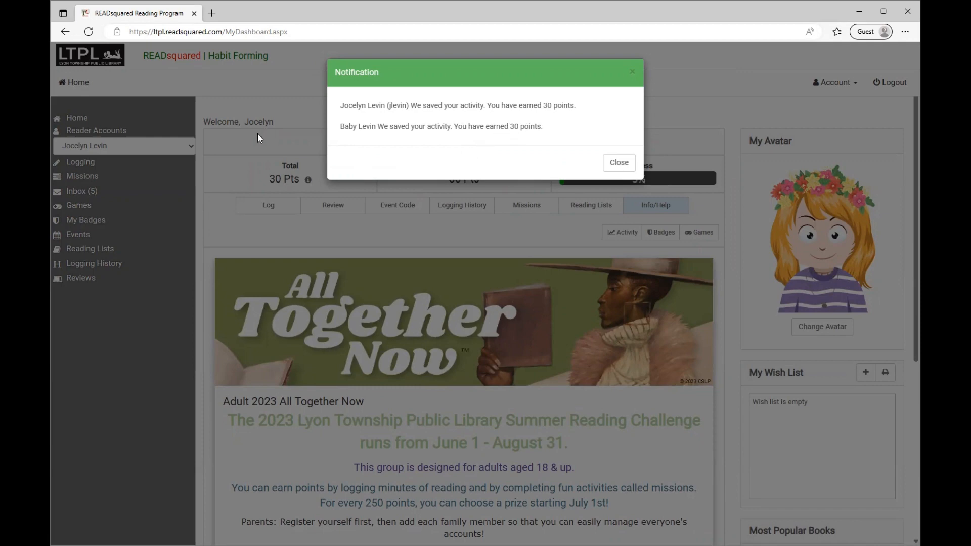
Step: Dismiss the activity-saved notice to reveal 30 points total and 3% challenge progress
click(616, 161)
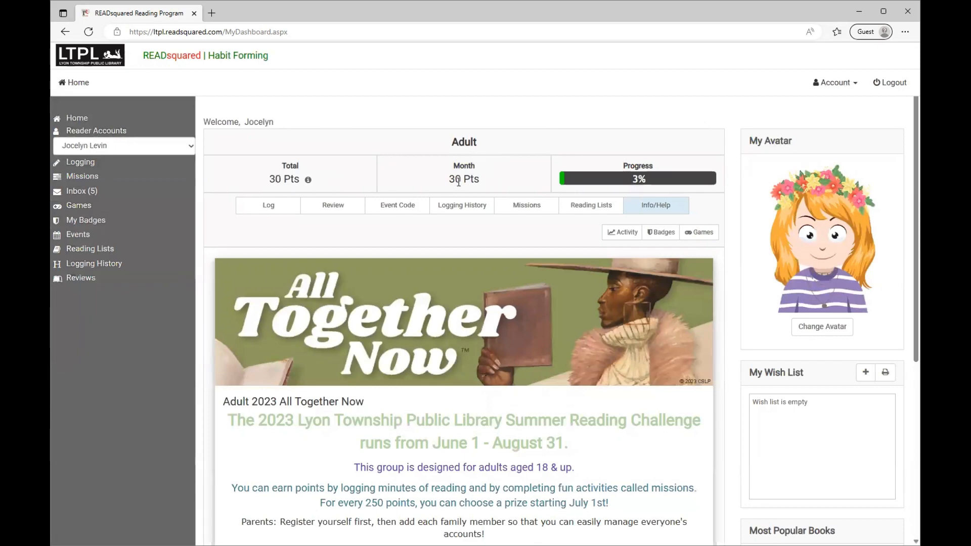
mouse_move(655, 205)
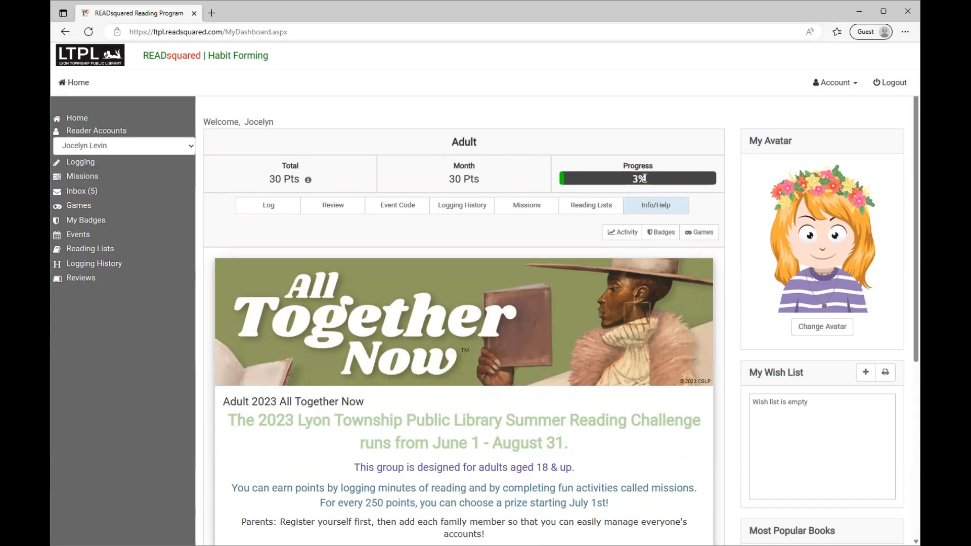
mouse_move(123, 191)
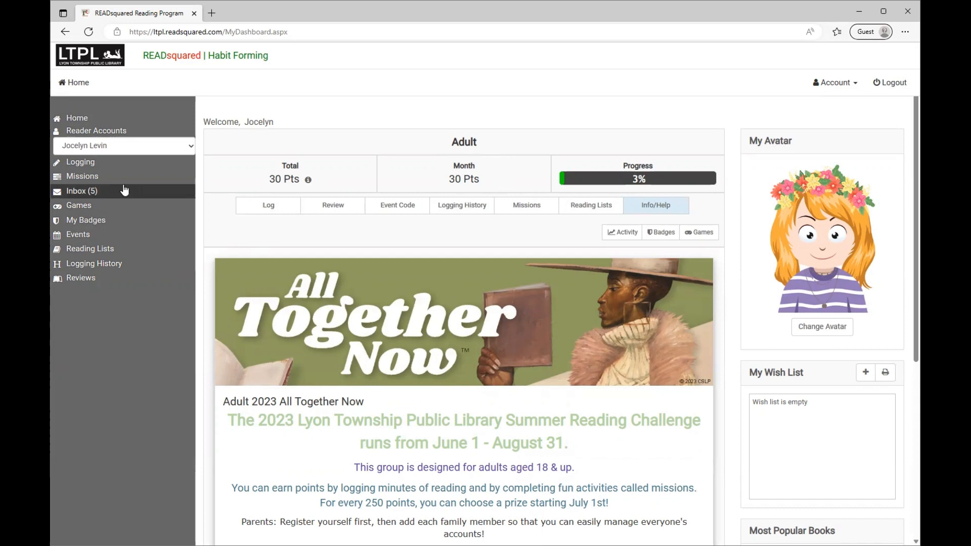
mouse_move(80, 161)
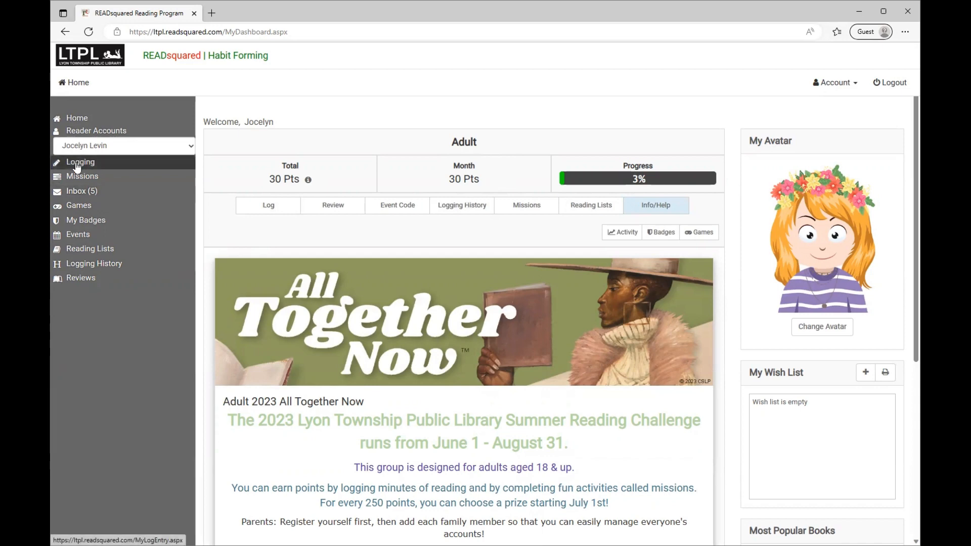
Step: Go to the Logging page and start a fresh log prefilled with The Birds dated 06/01/2023
click(81, 162)
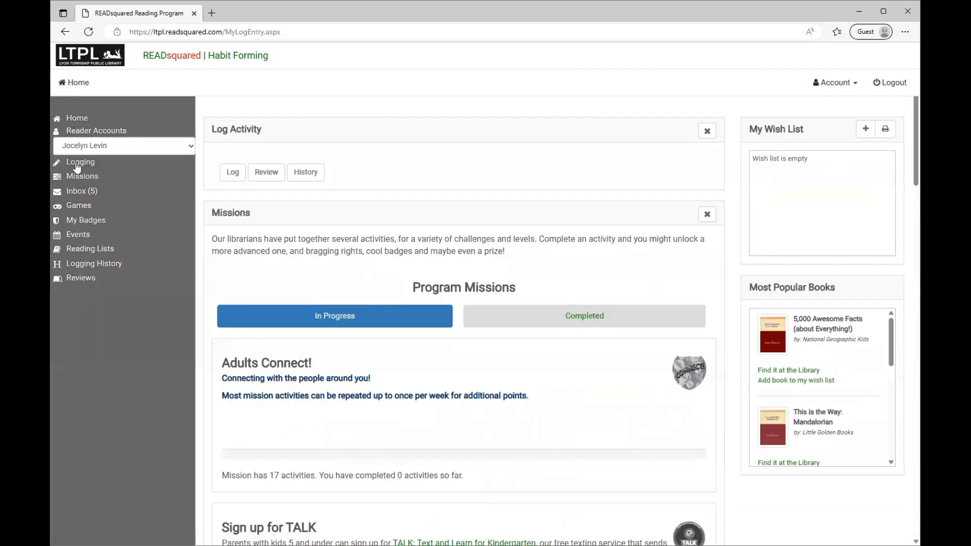
mouse_move(402, 506)
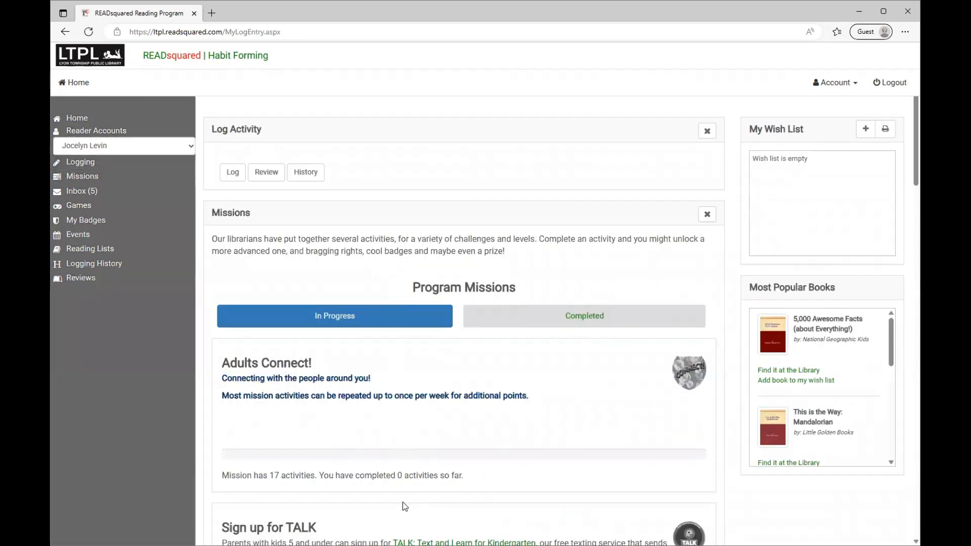
mouse_move(419, 165)
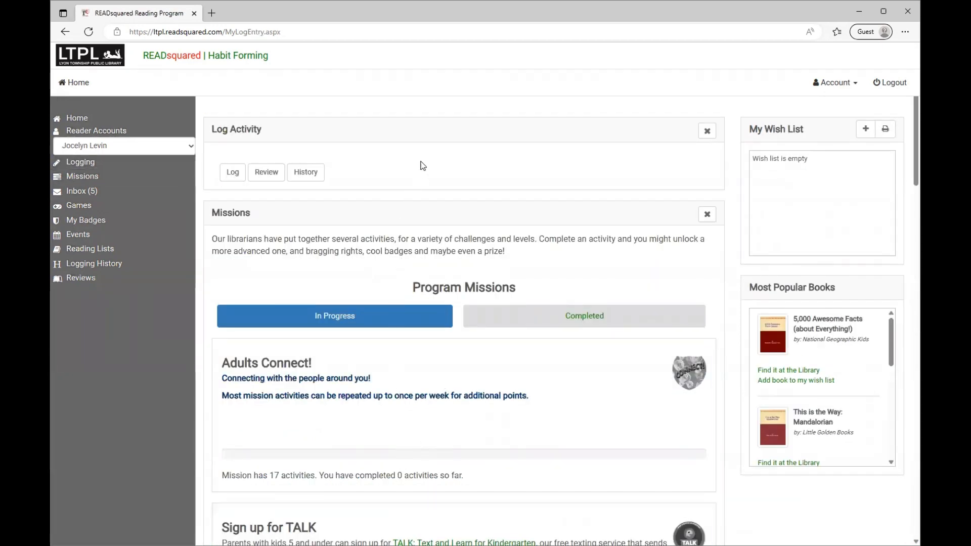
mouse_move(351, 145)
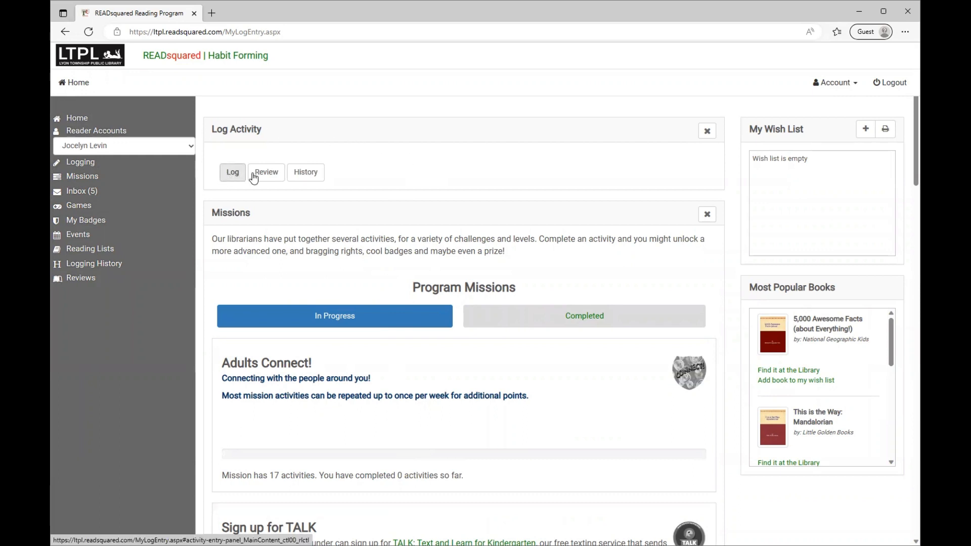
click(232, 172)
text(The Birds)
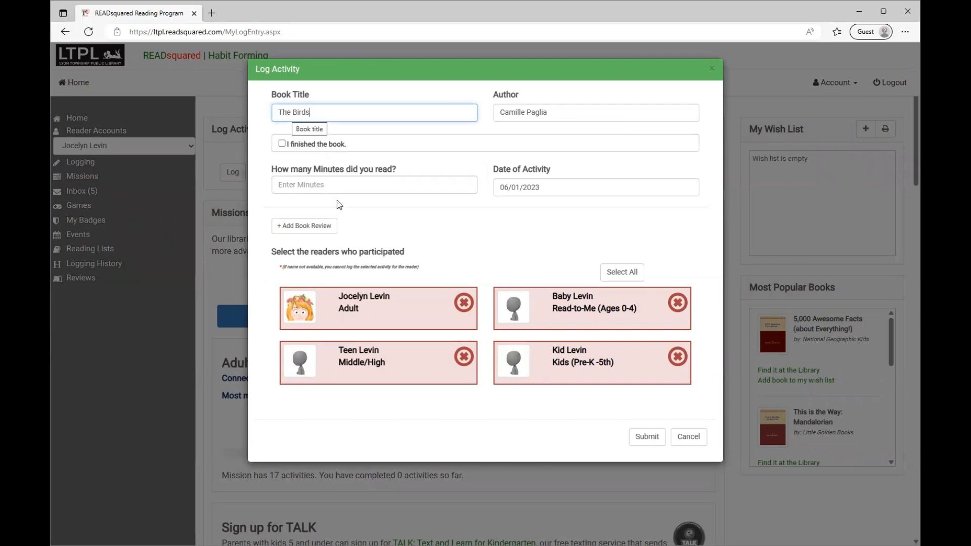
mouse_move(298, 160)
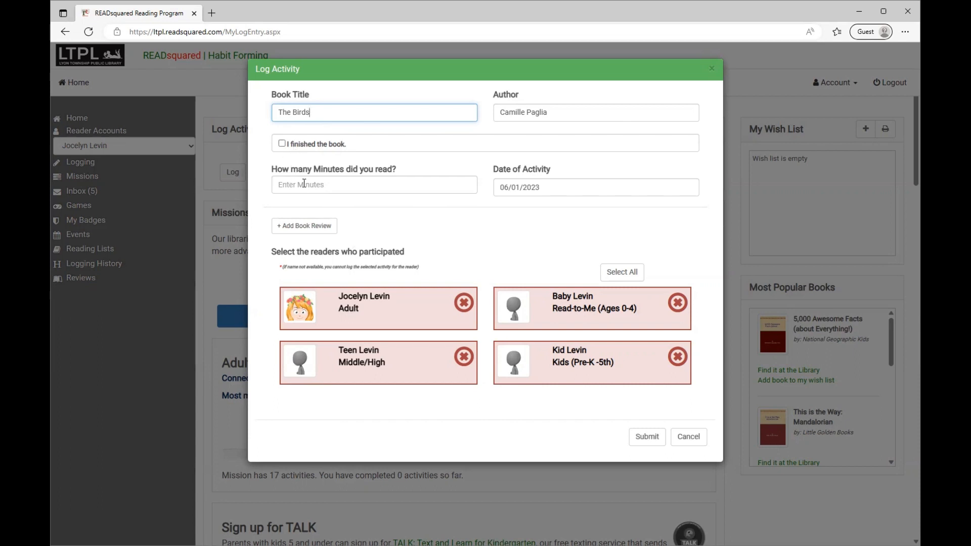
Step: Submit 500 minutes for The Birds, refused for exceeding the 400-point daily maximum
text(500)
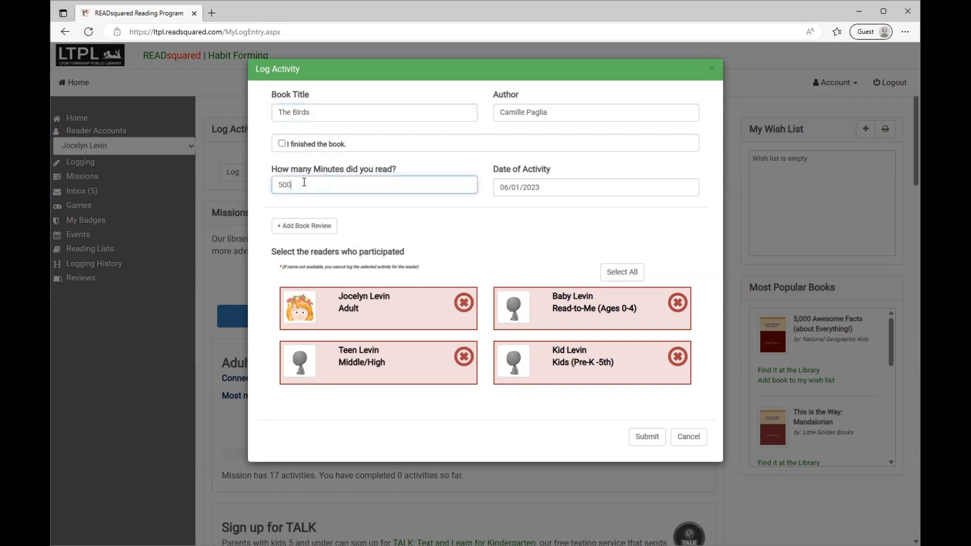
click(646, 437)
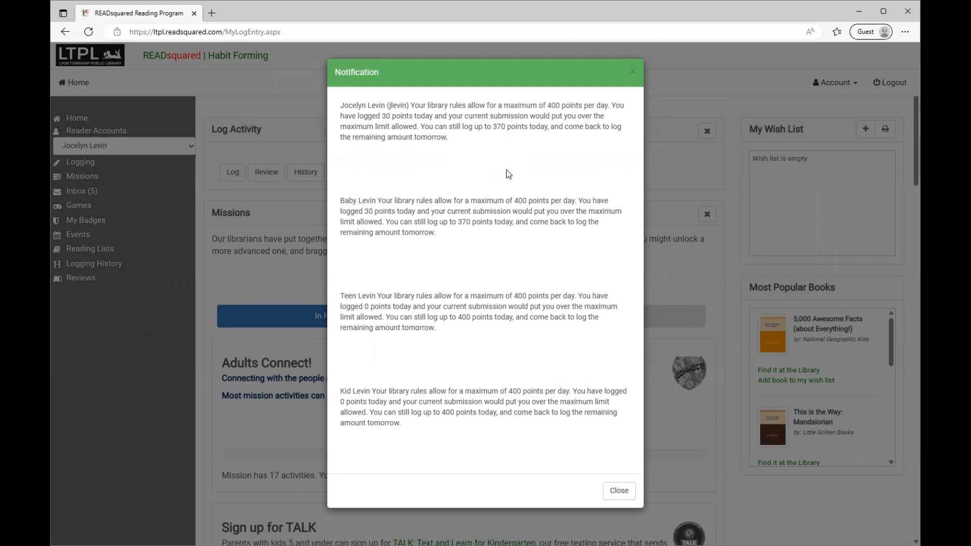
mouse_move(485, 127)
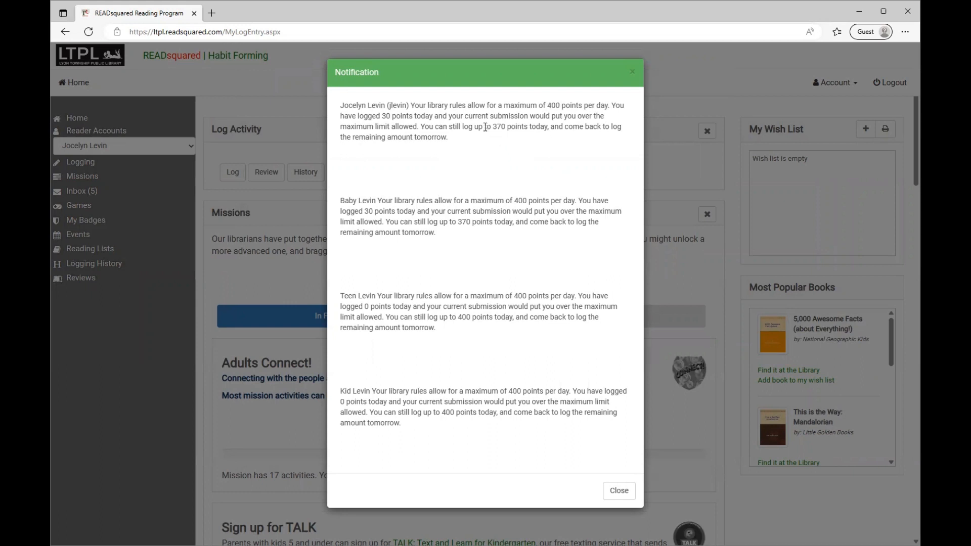
mouse_move(527, 148)
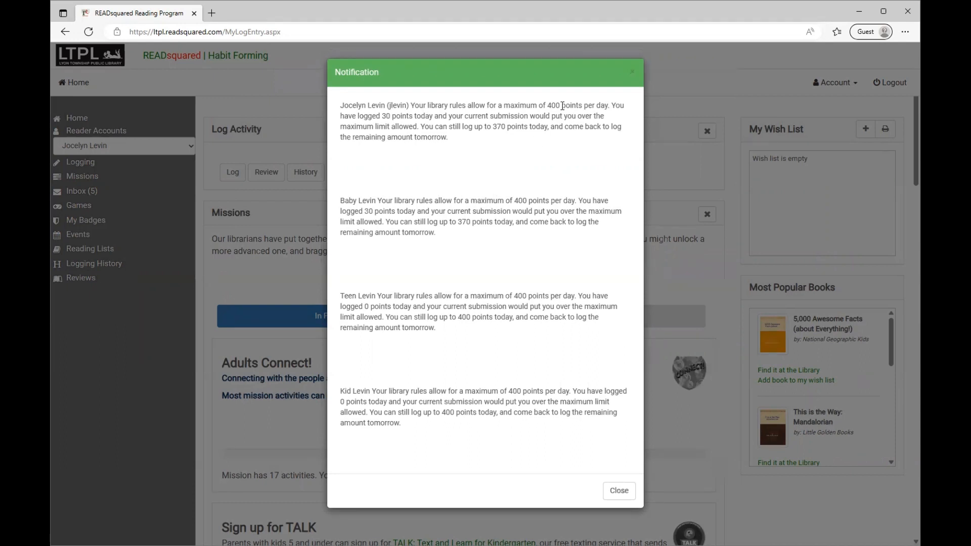
mouse_move(638, 496)
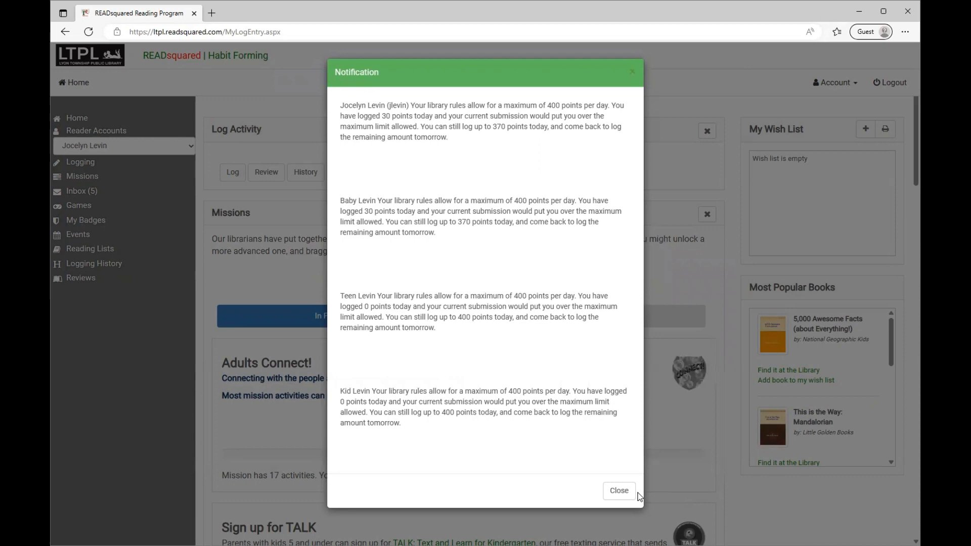
Step: Dismiss the limit warning, cancel the book review and show Jocelyn's Logging History with The Birds at 30 minutes
click(617, 490)
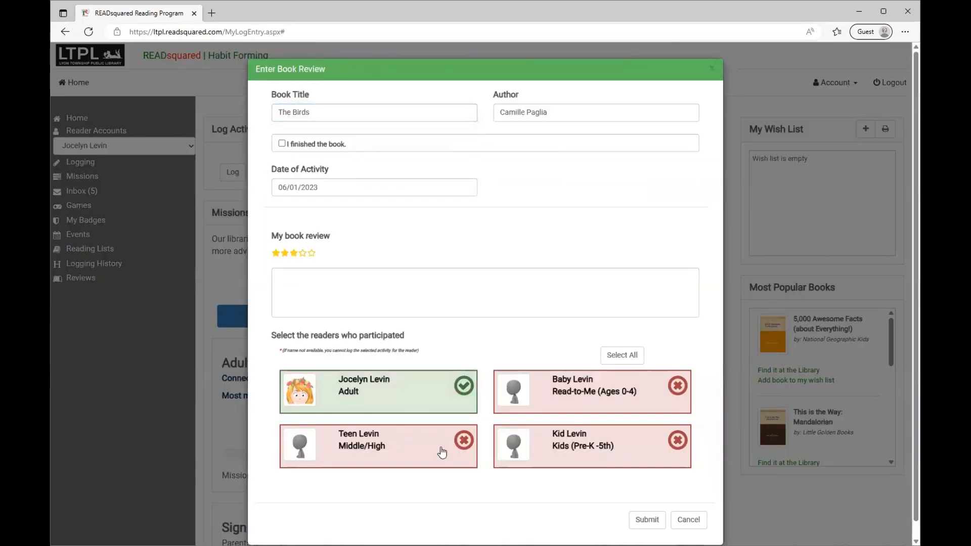
click(592, 391)
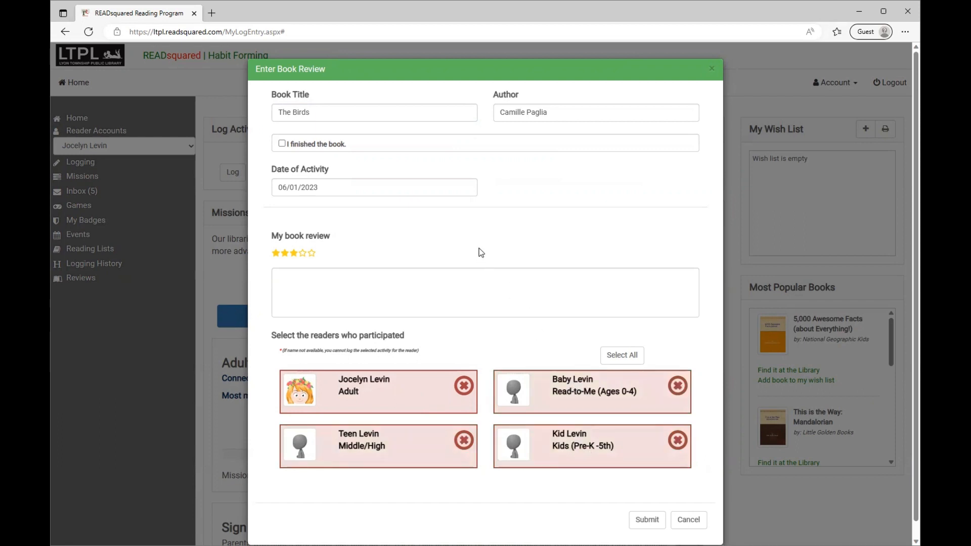
mouse_move(688, 520)
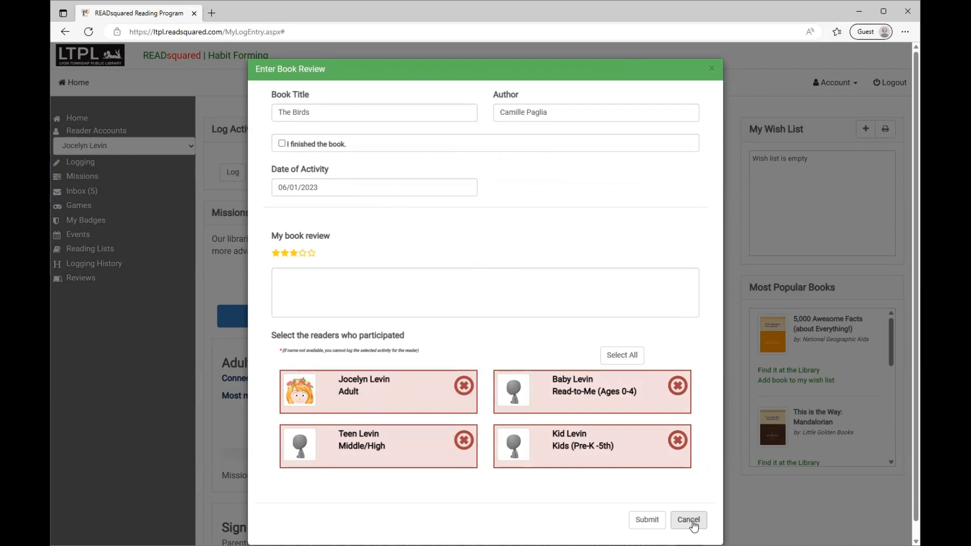
click(687, 519)
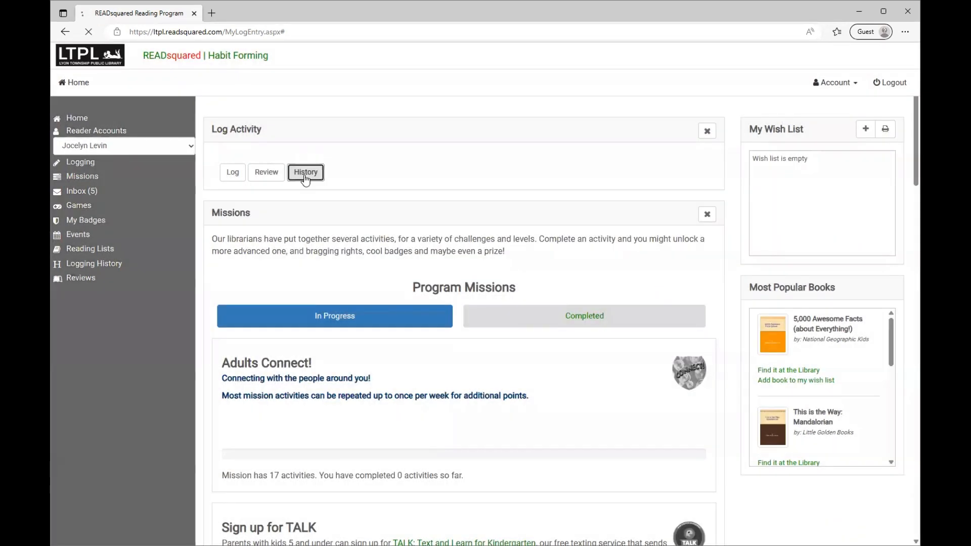
click(304, 172)
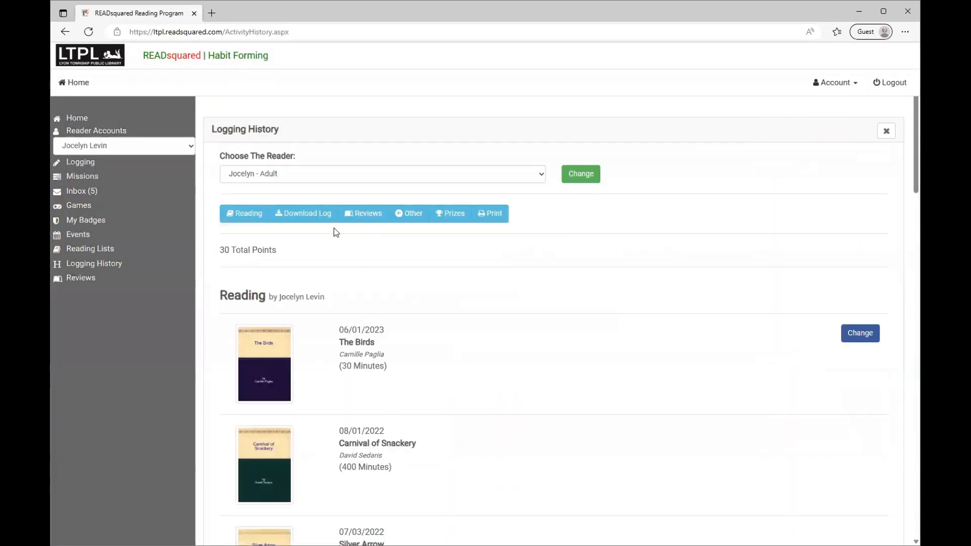